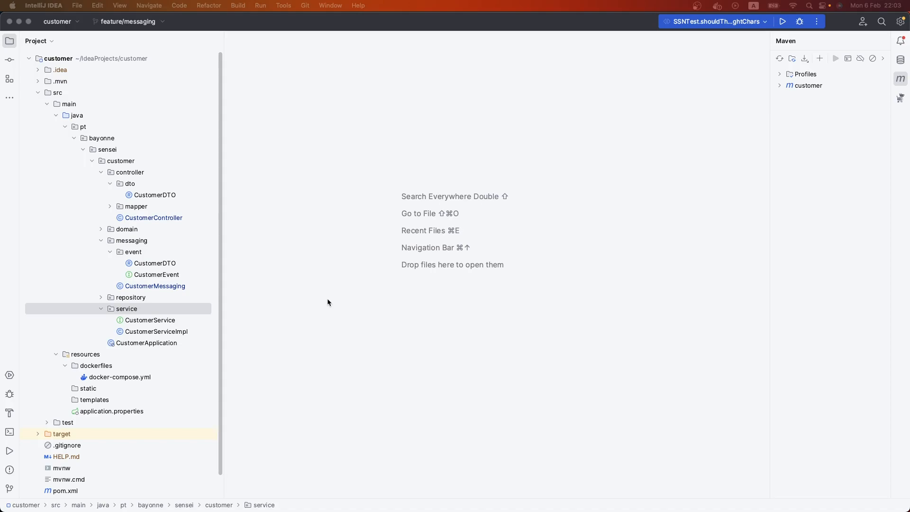
mouse_move(157, 218)
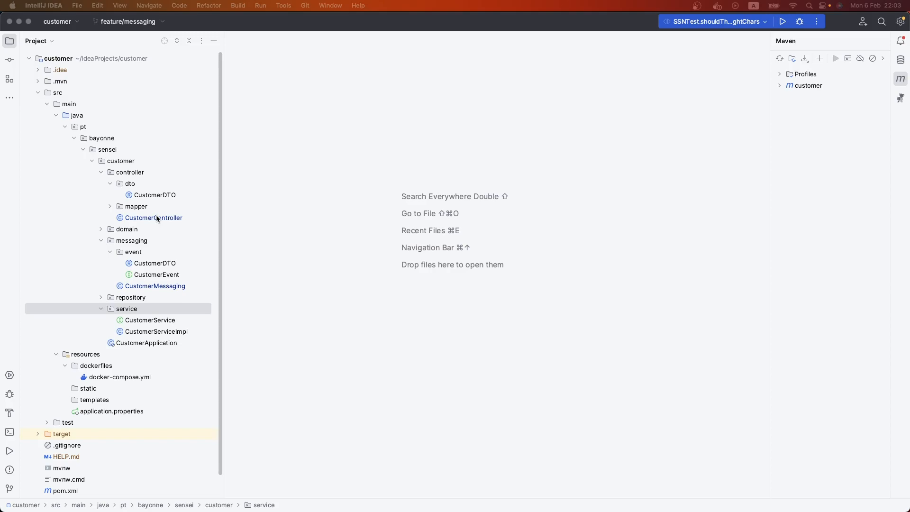
mouse_move(149, 206)
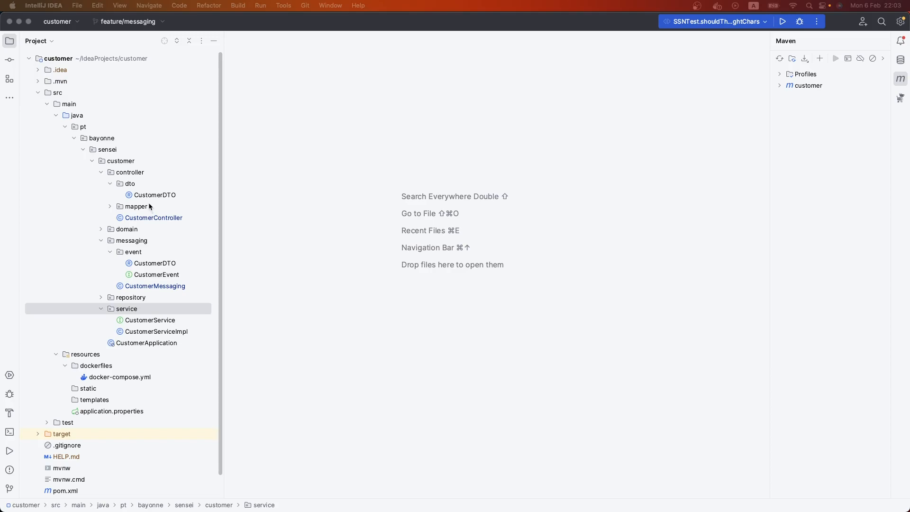
- Open CustomerController, then return to it after viewing CustomerMapper
double_click(153, 217)
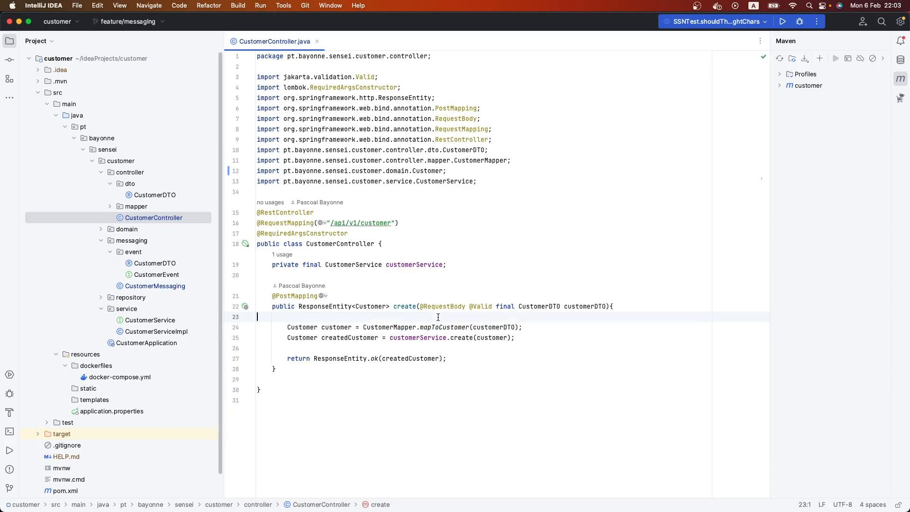
mouse_move(451, 319)
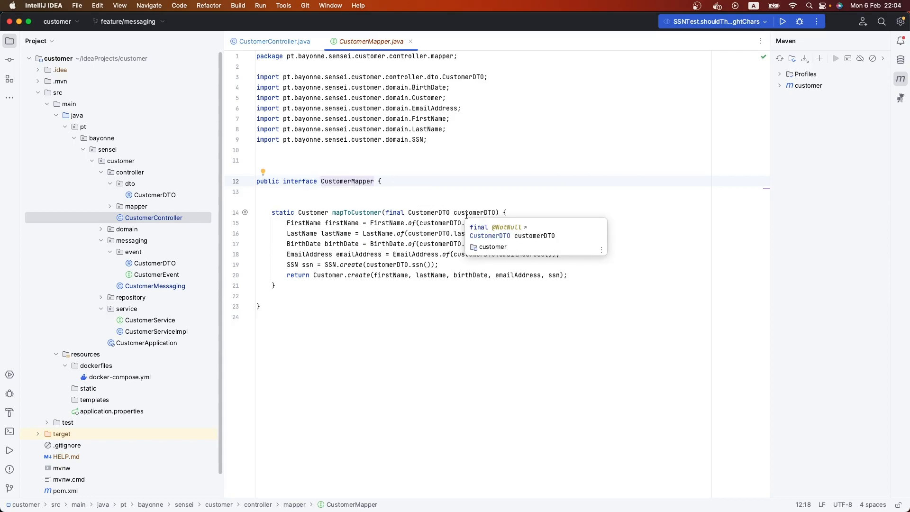
left_click(277, 41)
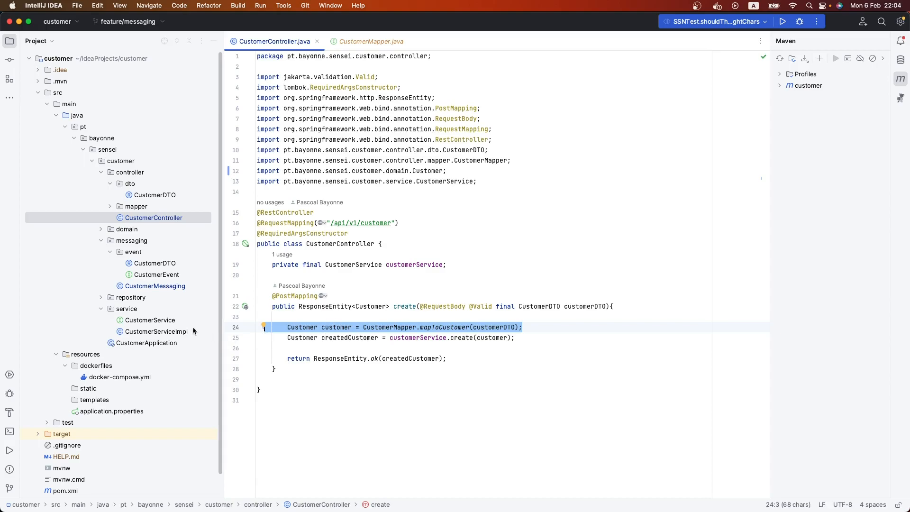
mouse_move(155, 285)
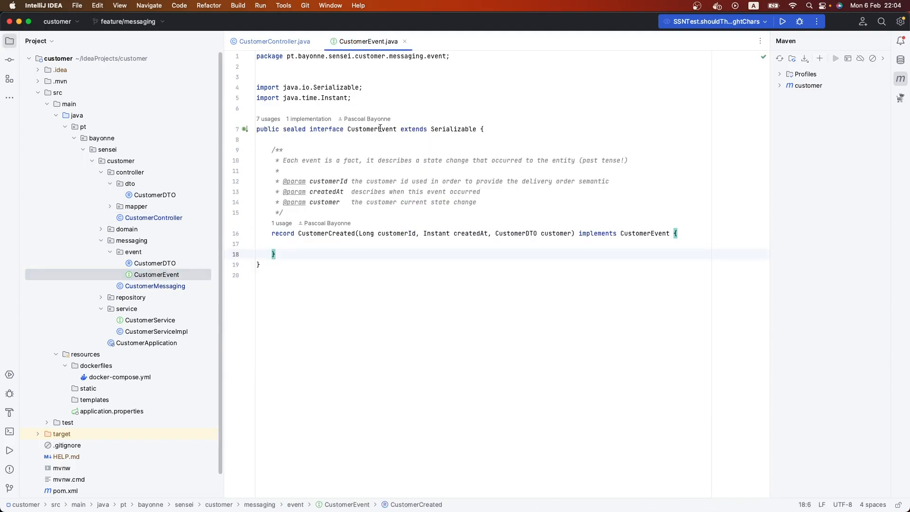
mouse_move(379, 129)
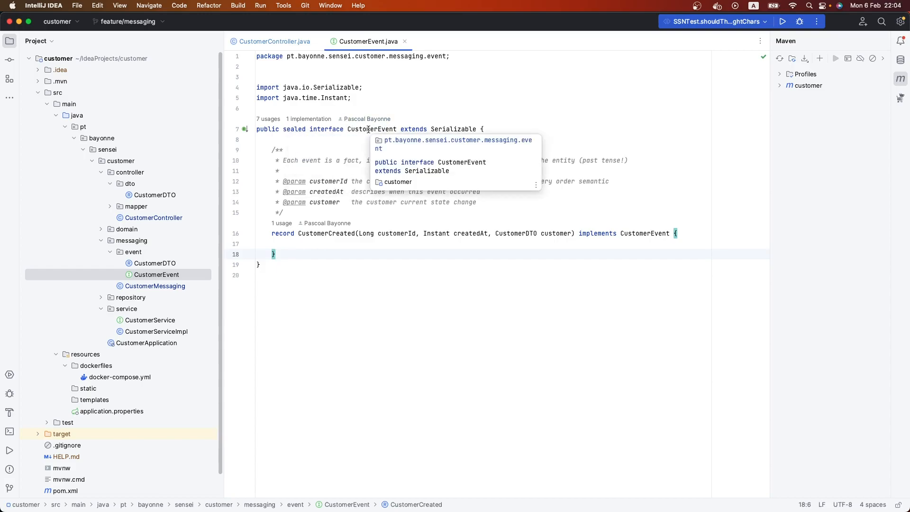
mouse_move(372, 216)
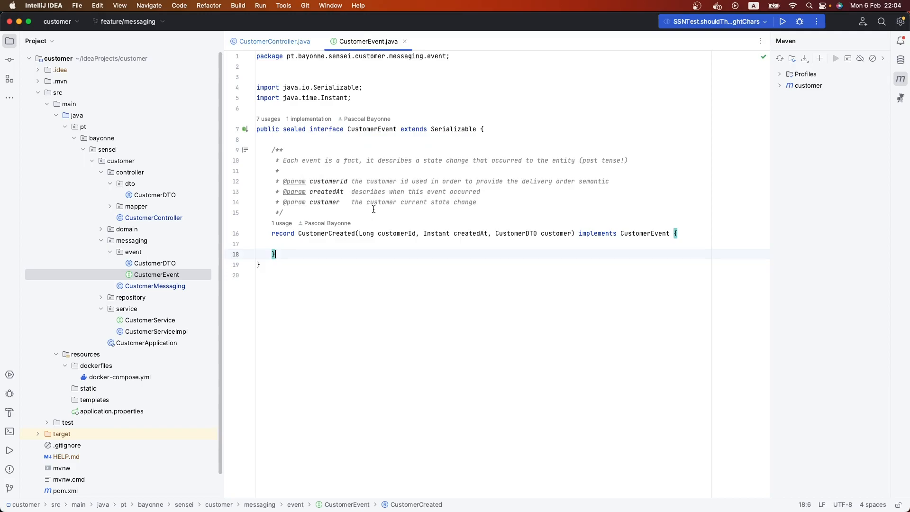
mouse_move(371, 209)
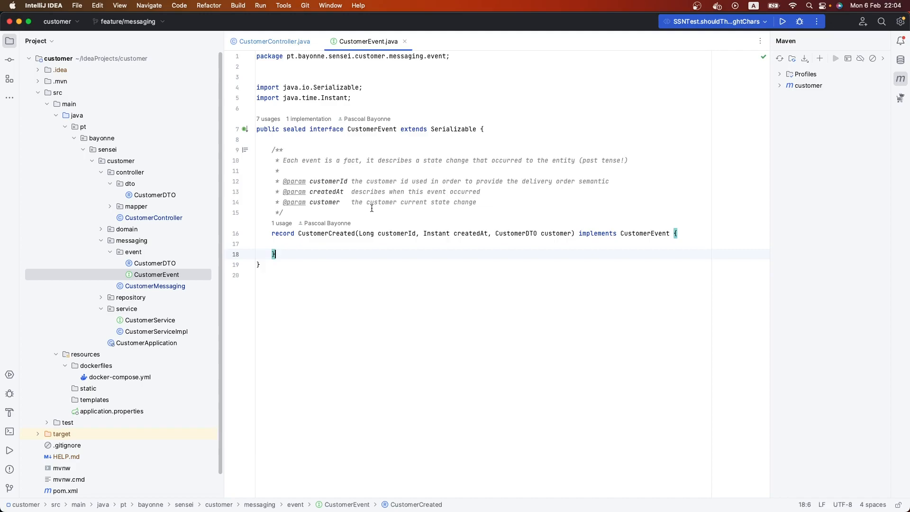
mouse_move(341, 108)
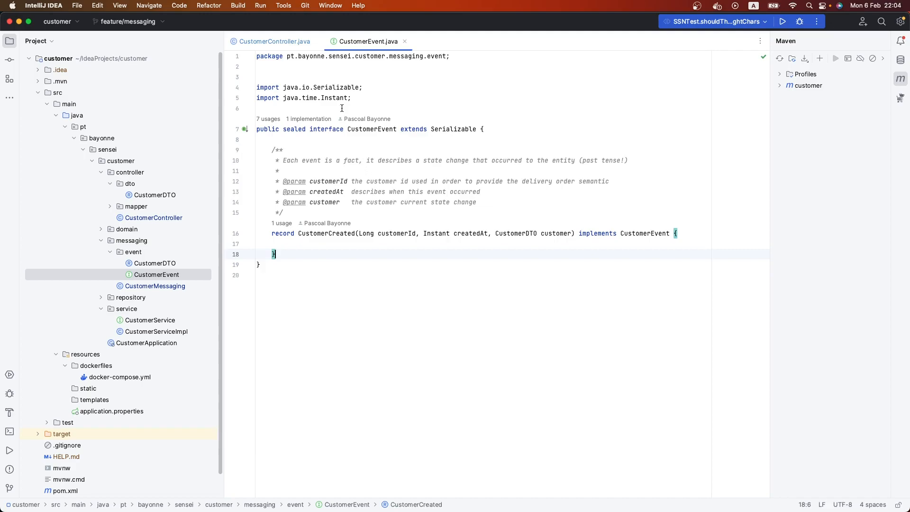
mouse_move(319, 251)
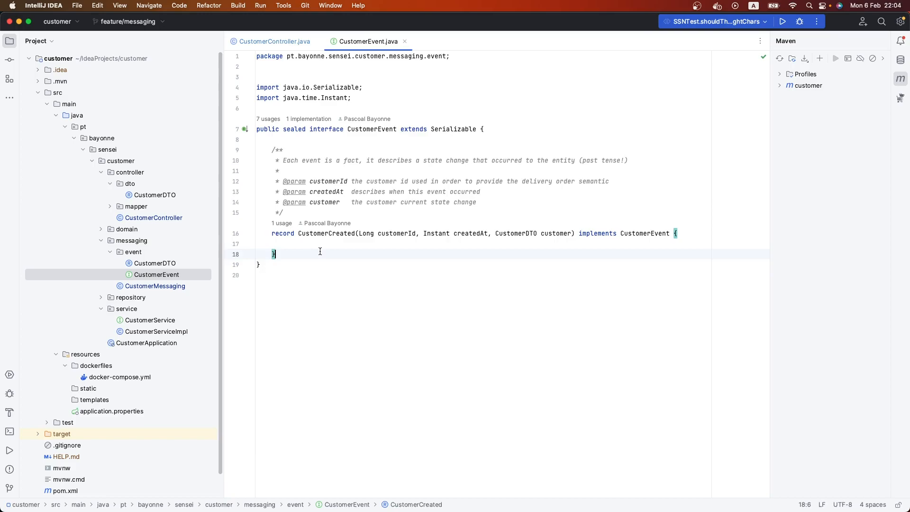
mouse_move(334, 234)
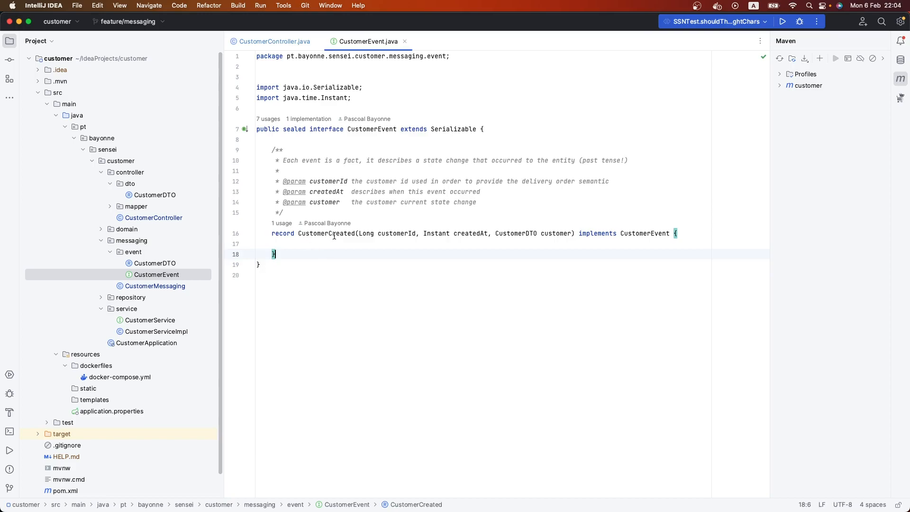
- Open the CustomerMessaging configuration class, then switch back to CustomerEvent.java
double_click(155, 286)
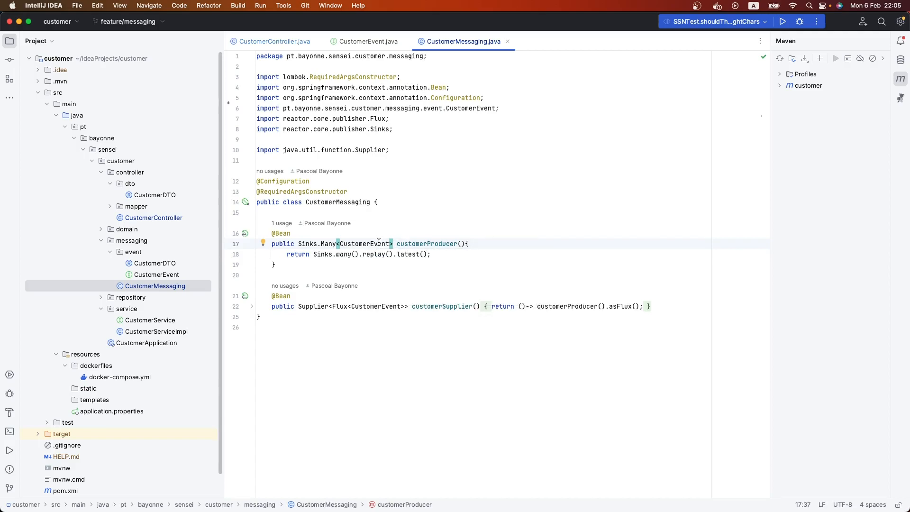
left_click(367, 41)
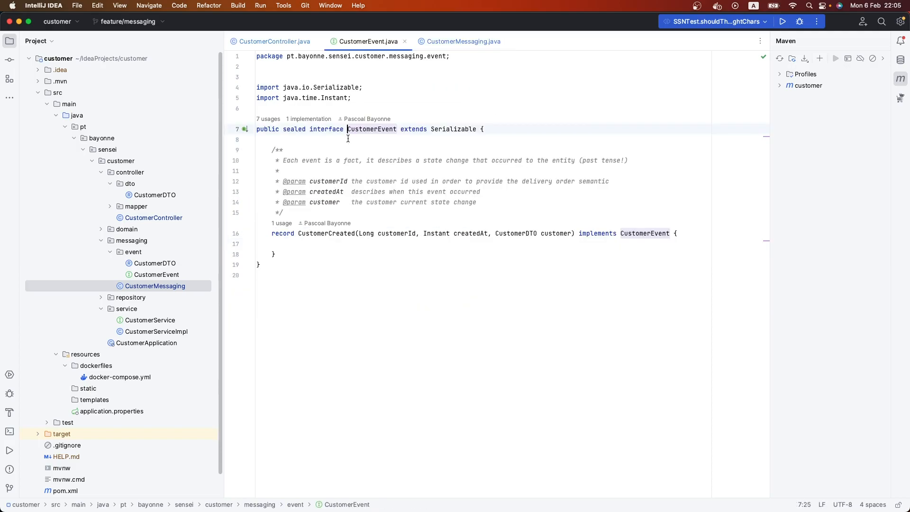
- Rename the duplicated CustomerCreated record to EmailChanged
double_click(371, 129)
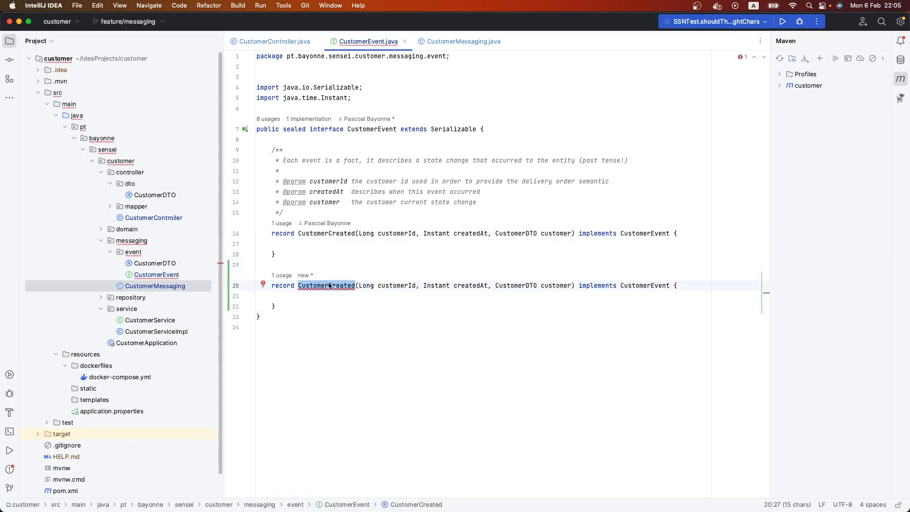
type("E")
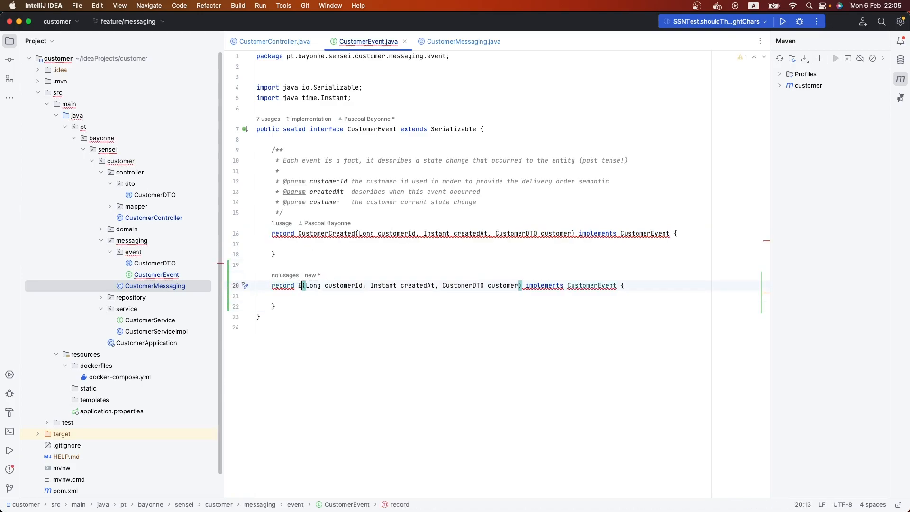
type("mailChanged")
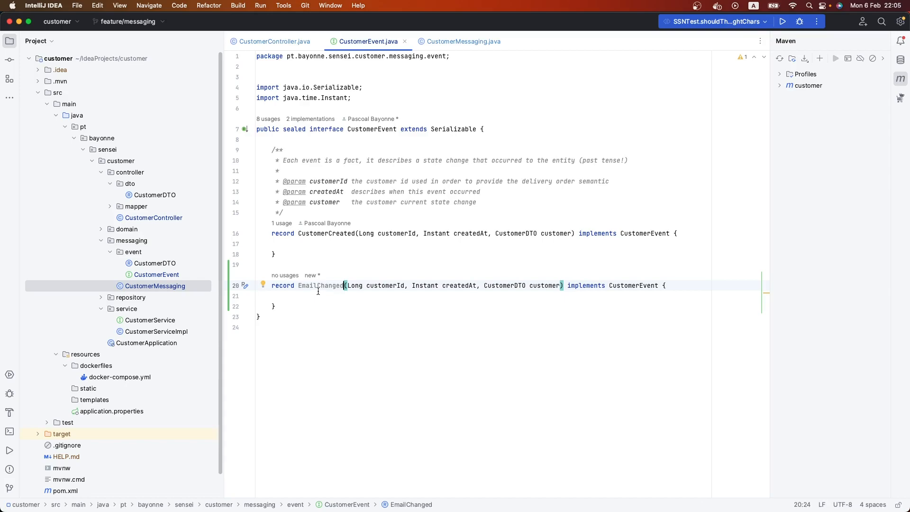
mouse_move(295, 322)
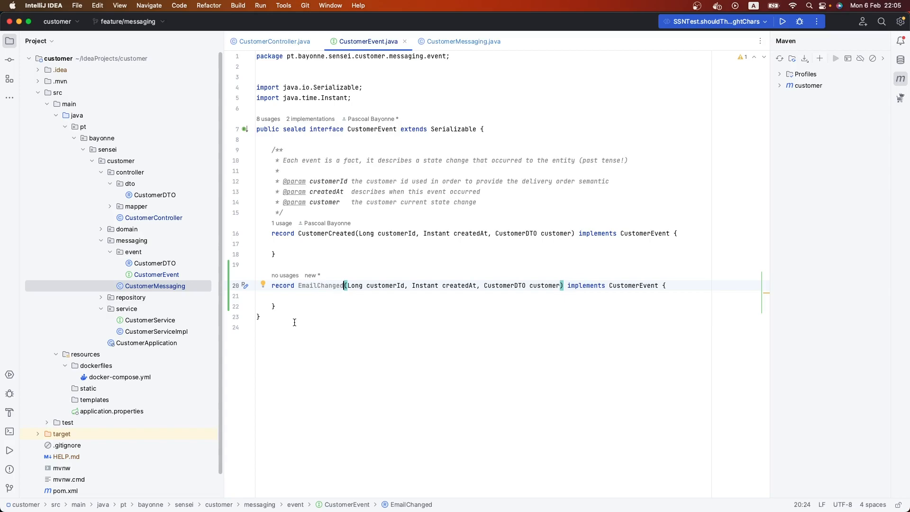
mouse_move(372, 143)
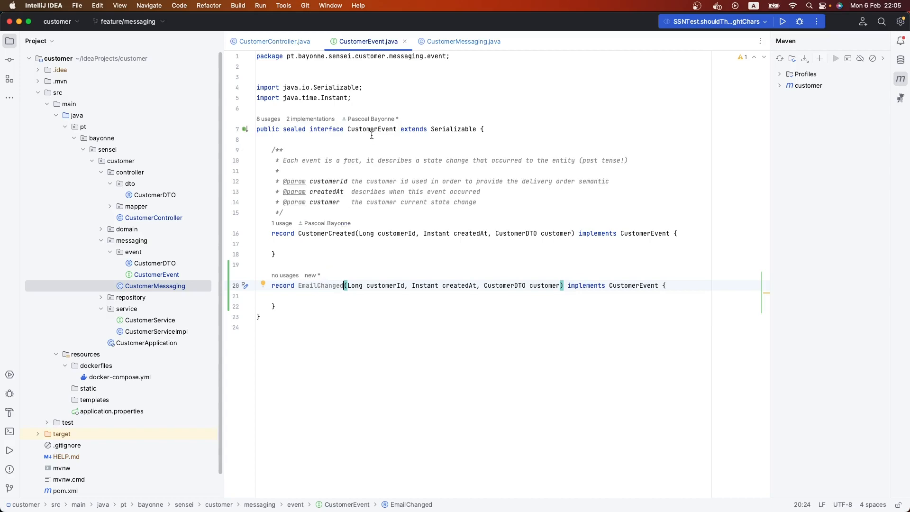
mouse_move(379, 49)
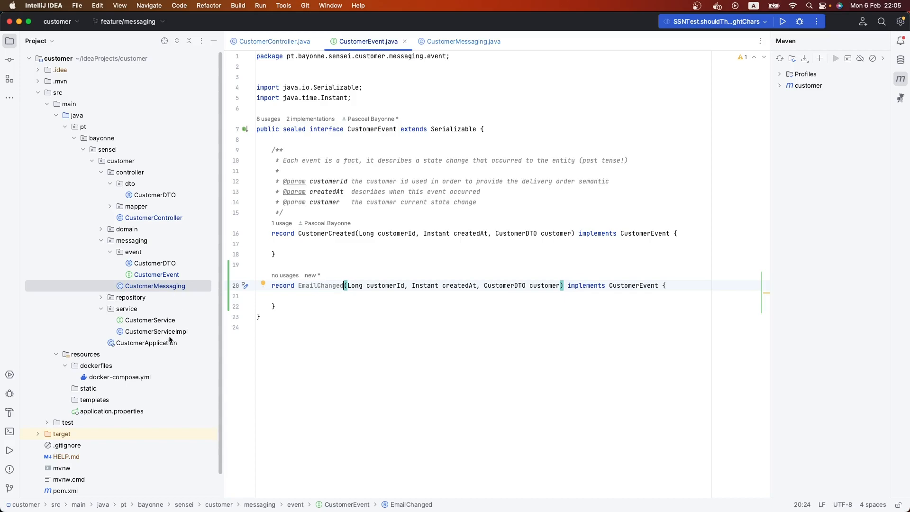
- Compare CustomerServiceImpl's CustomerCreated emission with the CustomerEvent interface definition
left_click(156, 331)
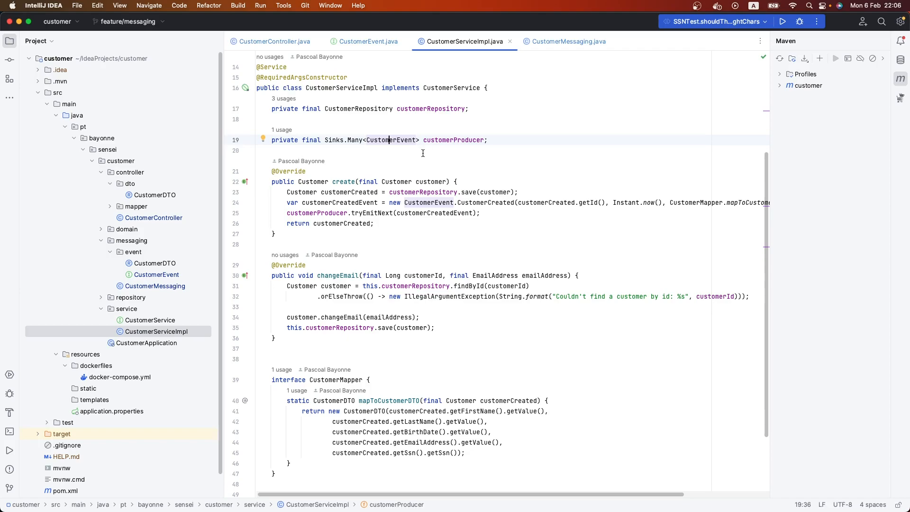
left_click(369, 42)
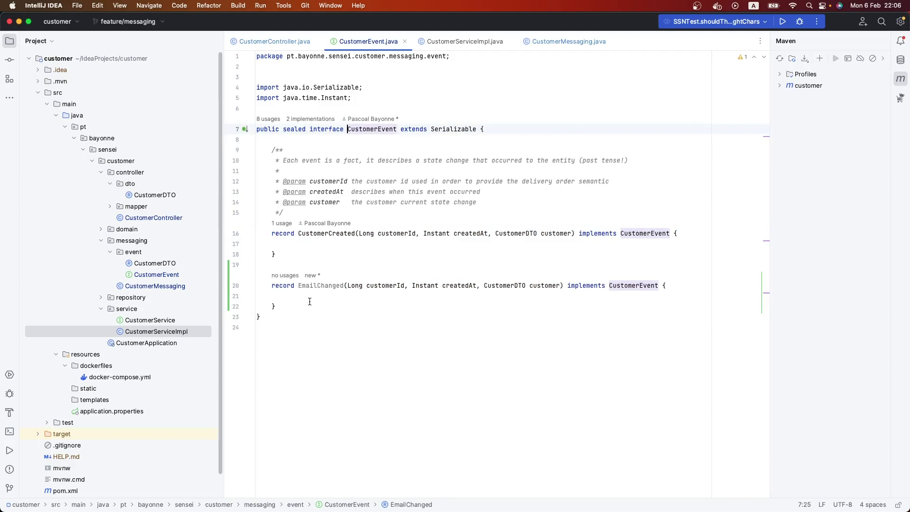
left_click(462, 42)
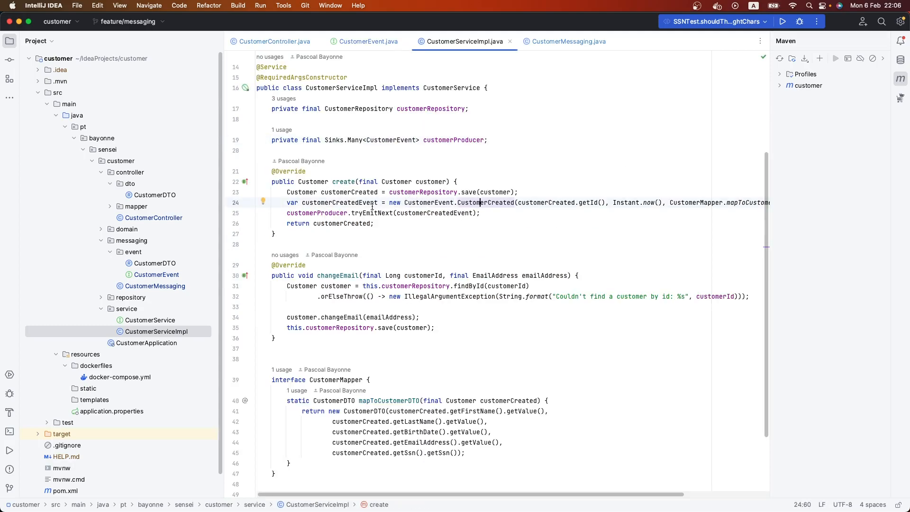
double_click(301, 192)
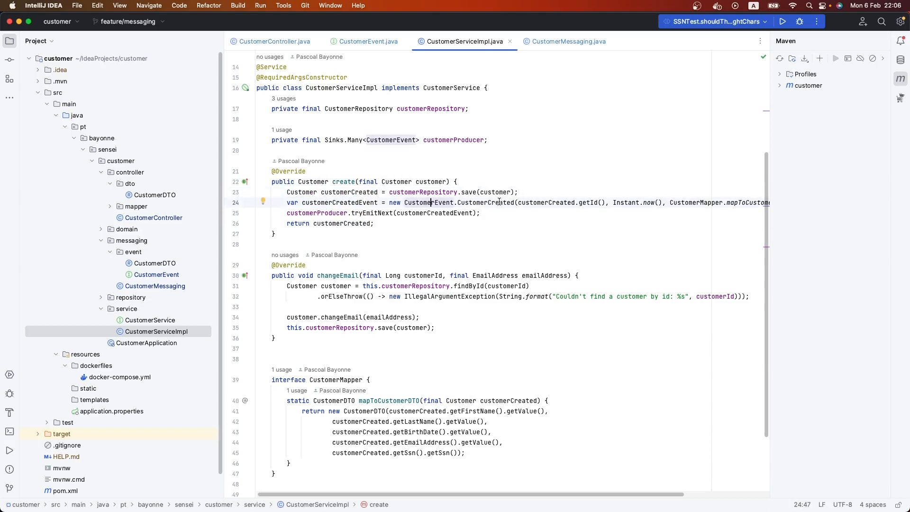
mouse_move(483, 207)
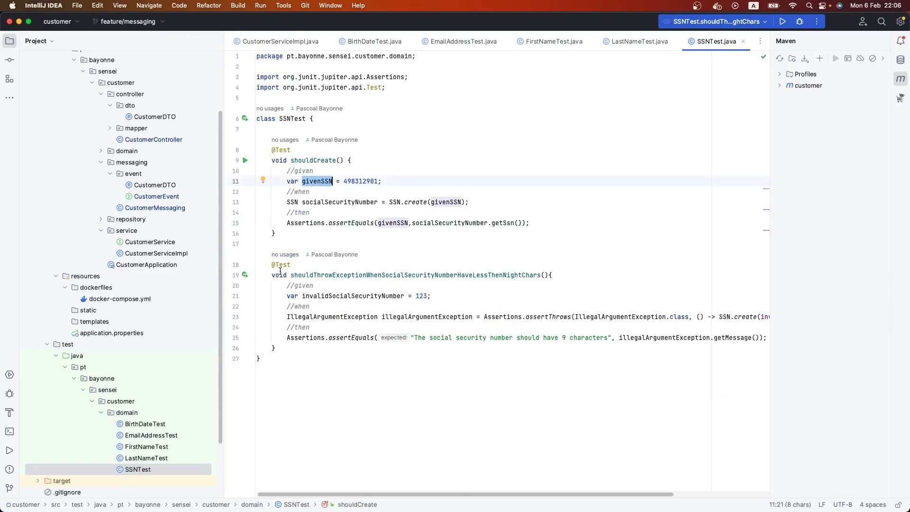
- Review CustomerDTO and CustomerController, then switch to the draw.io event diagram
left_click(153, 139)
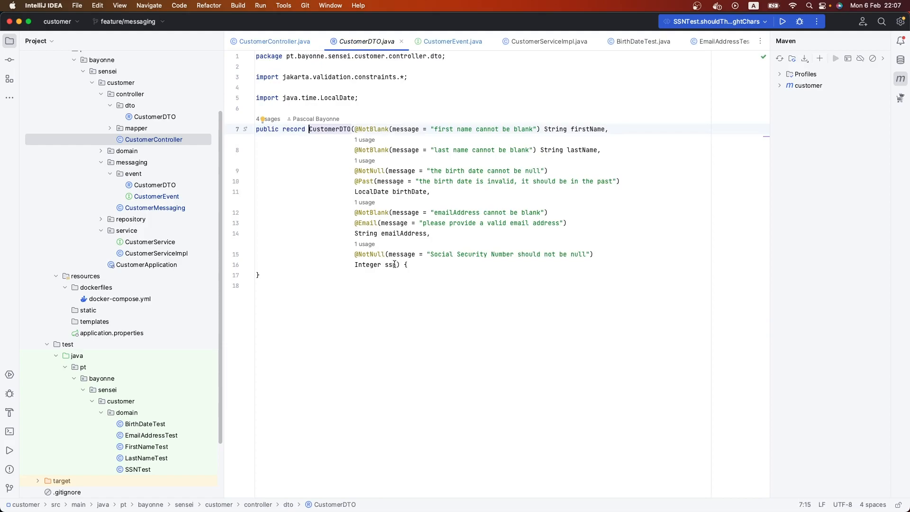
left_click(277, 42)
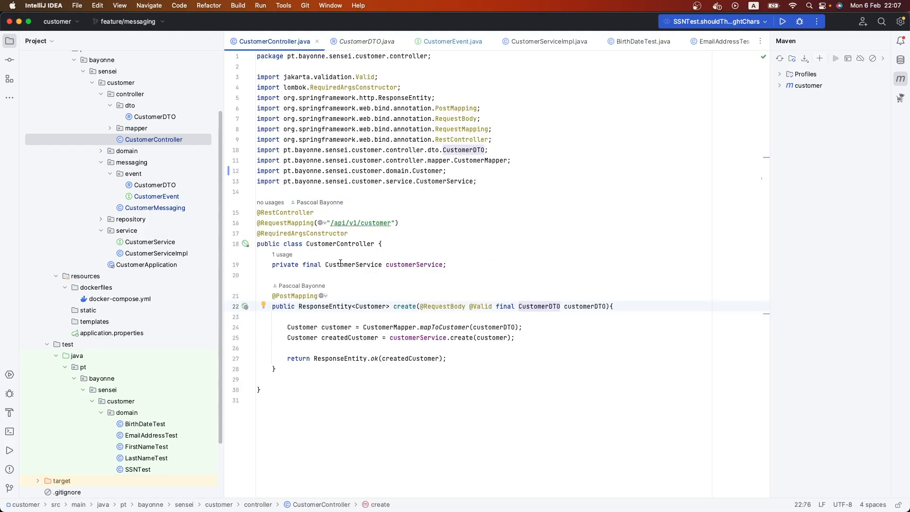
mouse_move(344, 259)
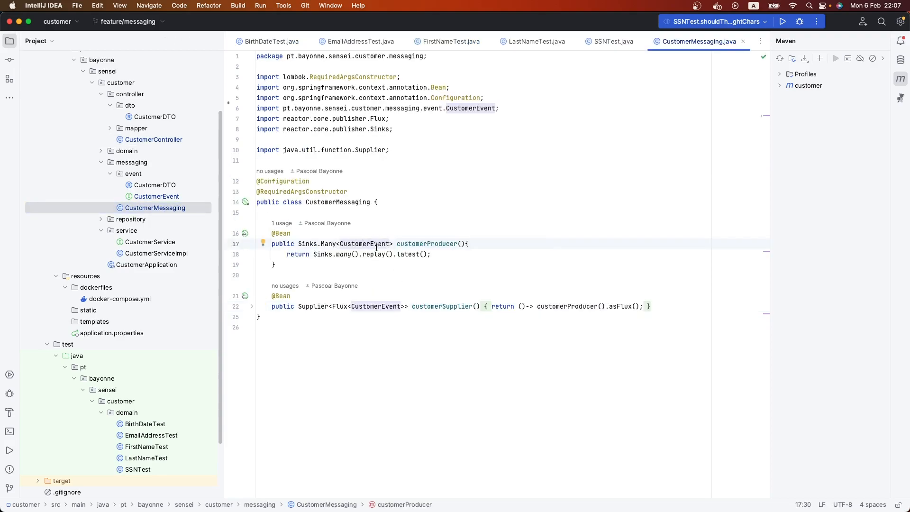
mouse_move(347, 227)
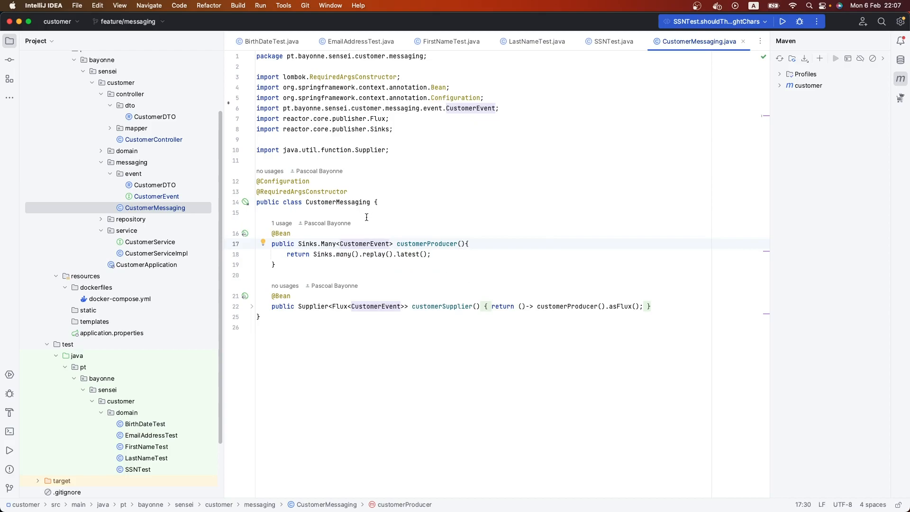
key("cmd+tab")
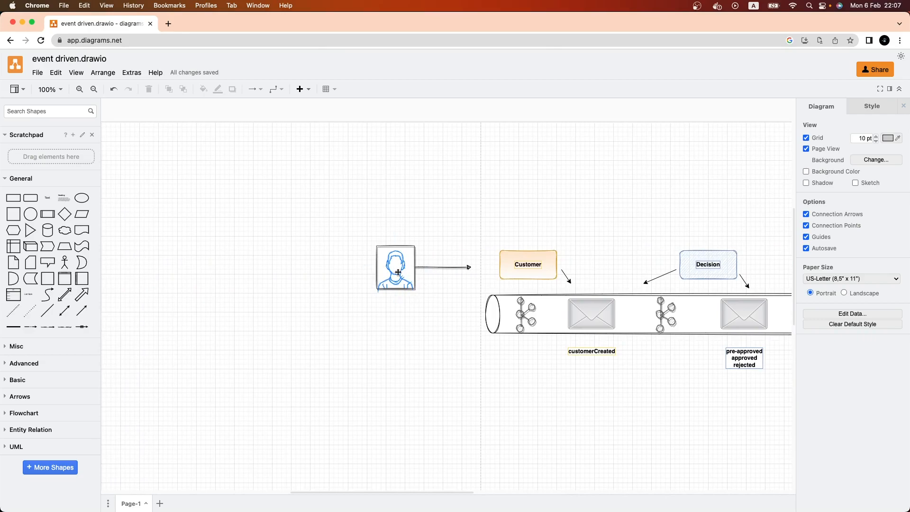
- Inspect the Customer and Decision boxes in the diagram, then return to IntelliJ
left_click(528, 265)
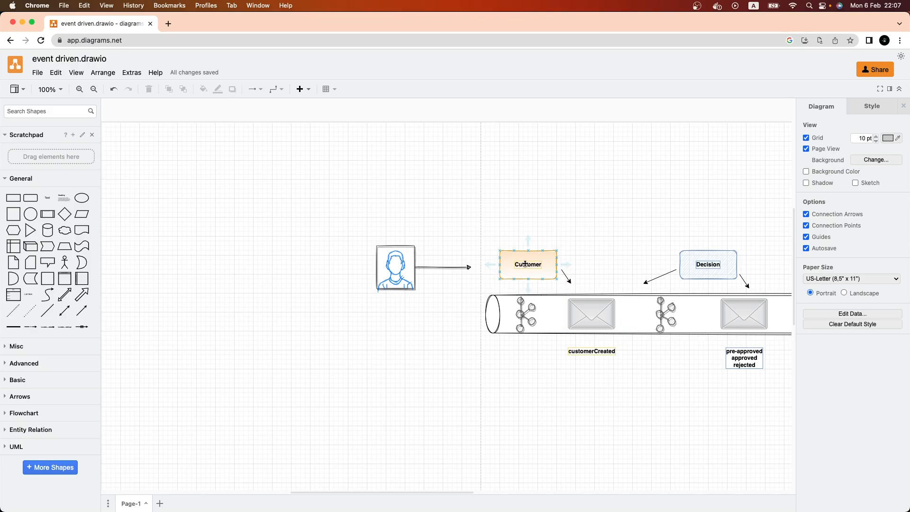
left_click(602, 367)
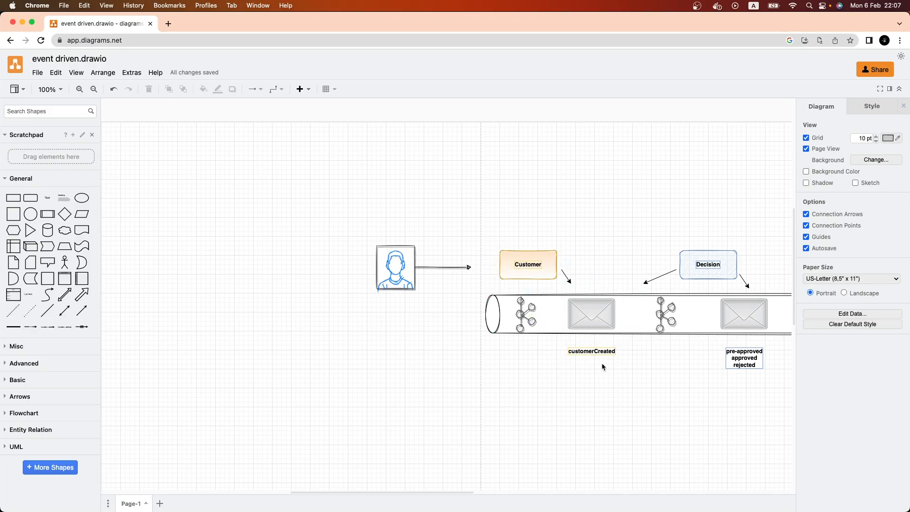
left_click(528, 264)
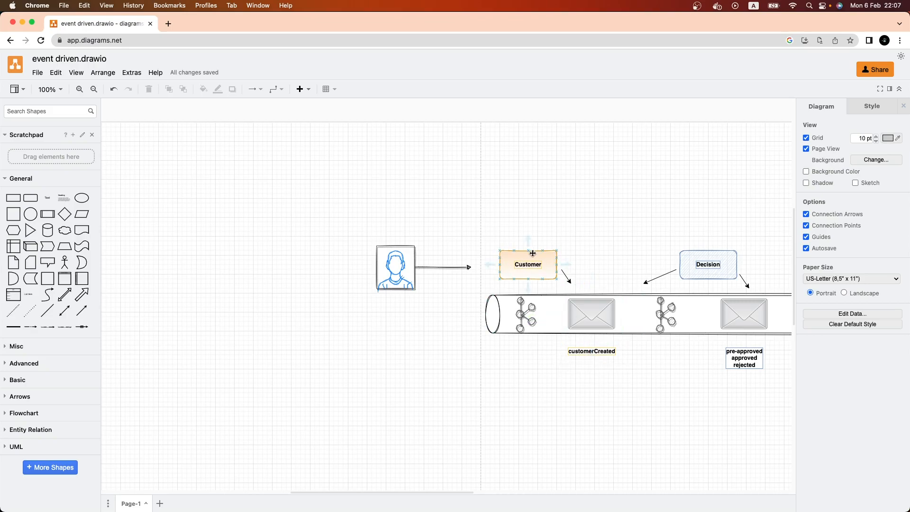
left_click(662, 257)
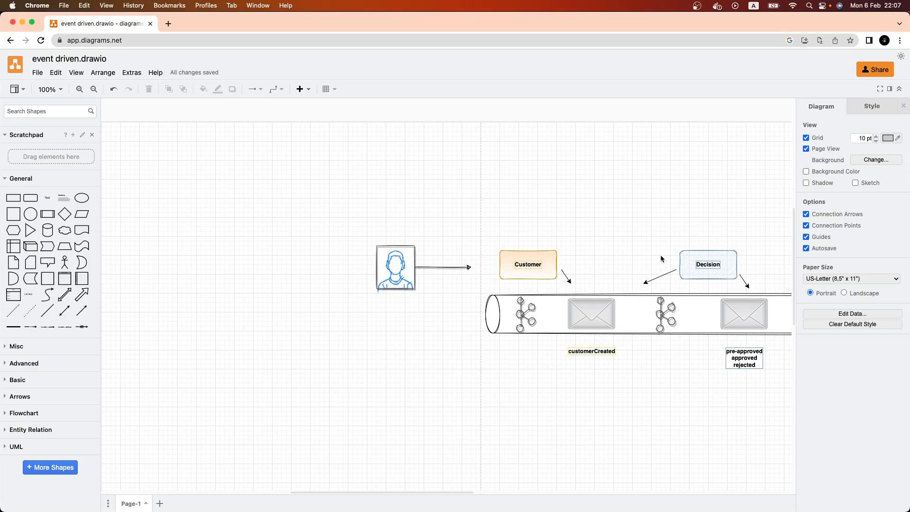
left_click(598, 318)
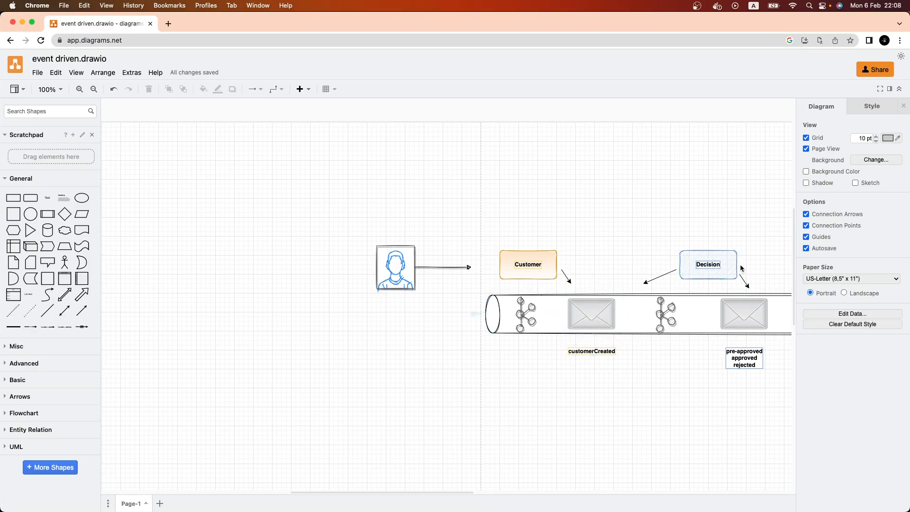
left_click(708, 264)
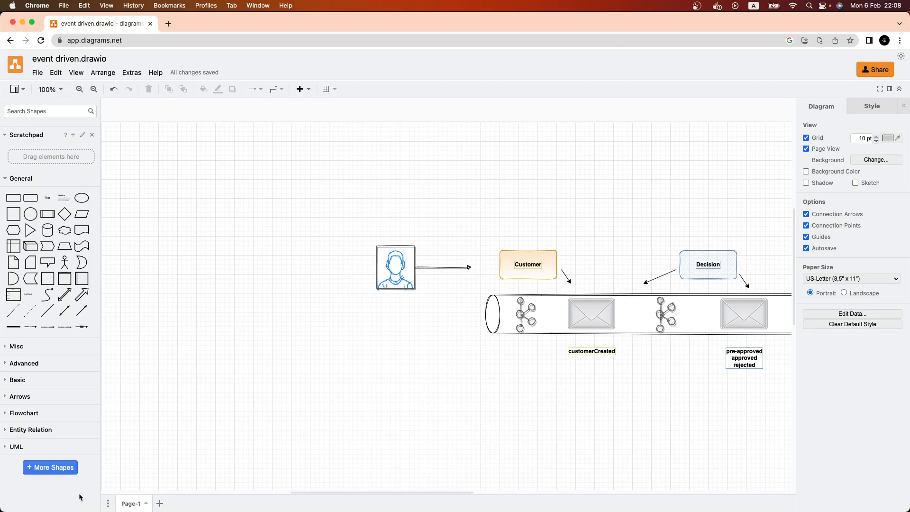
key("cmd+tab")
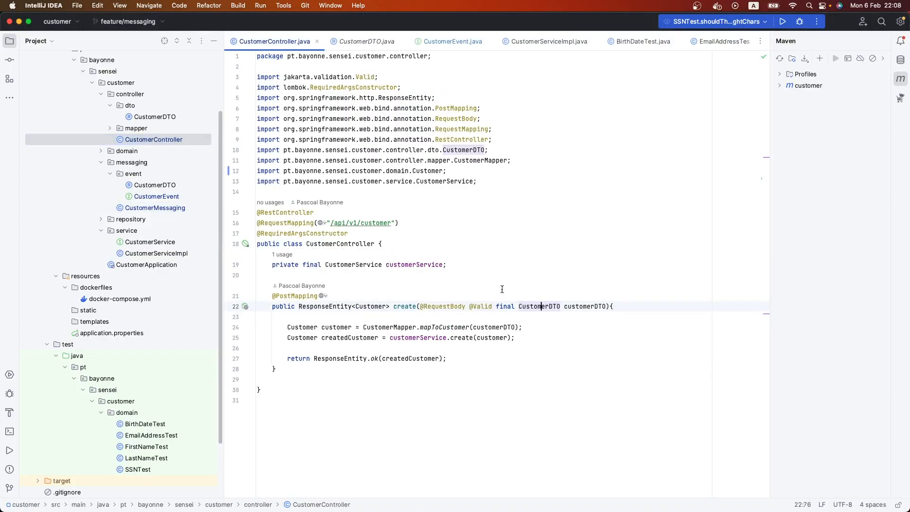
- Compare CustomerDTO against the diagram, then return to CustomerMessaging.java
left_click(365, 42)
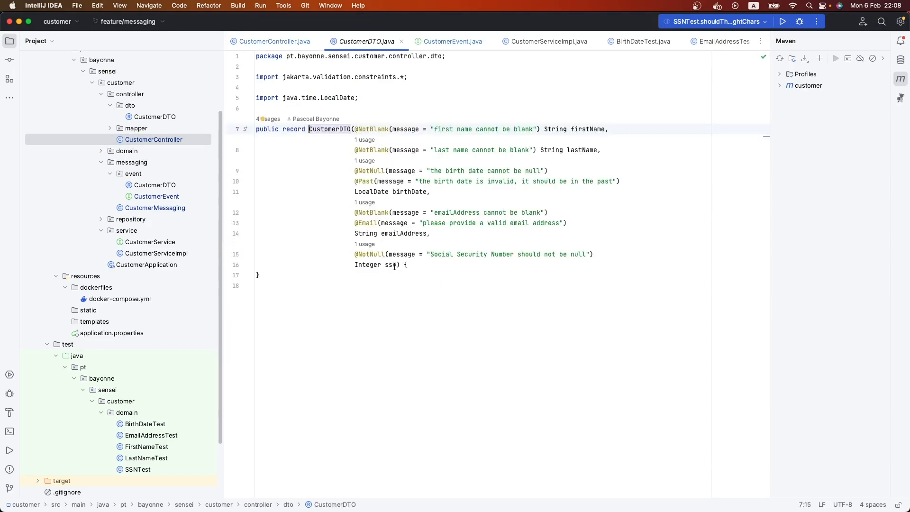
left_click(393, 264)
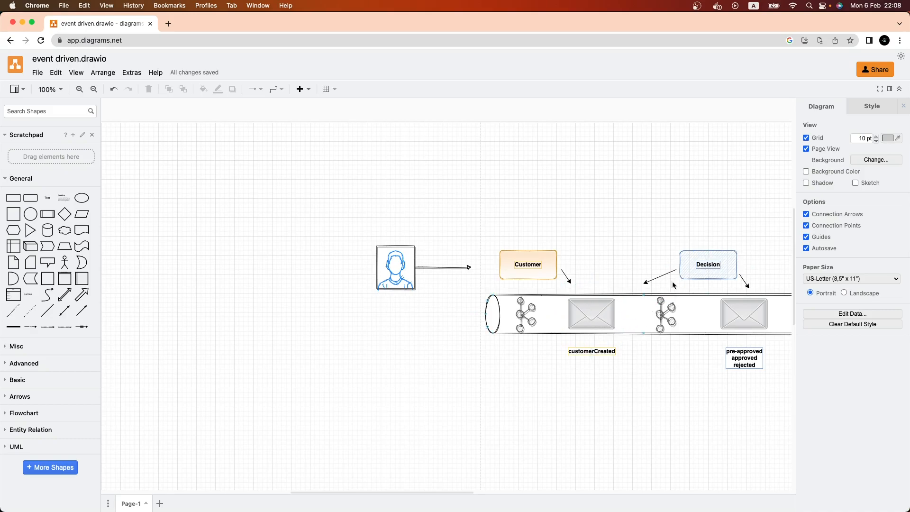
key("cmd+tab")
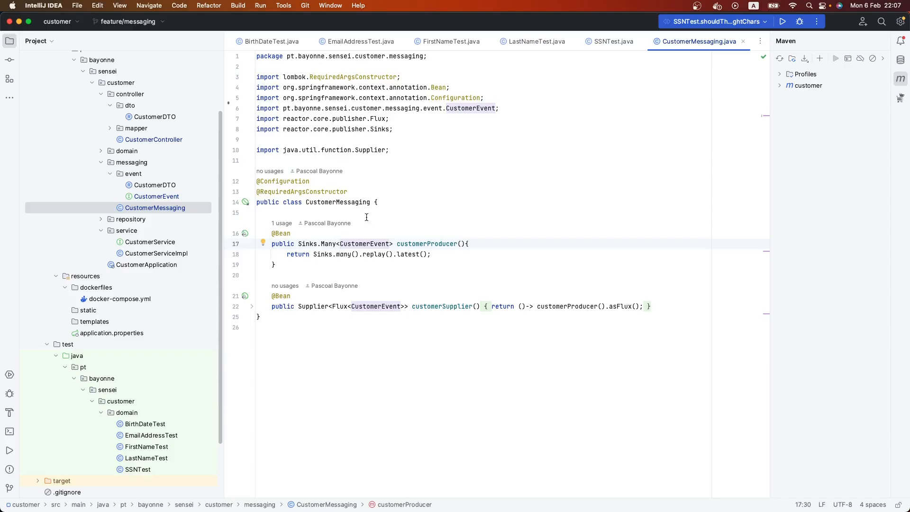